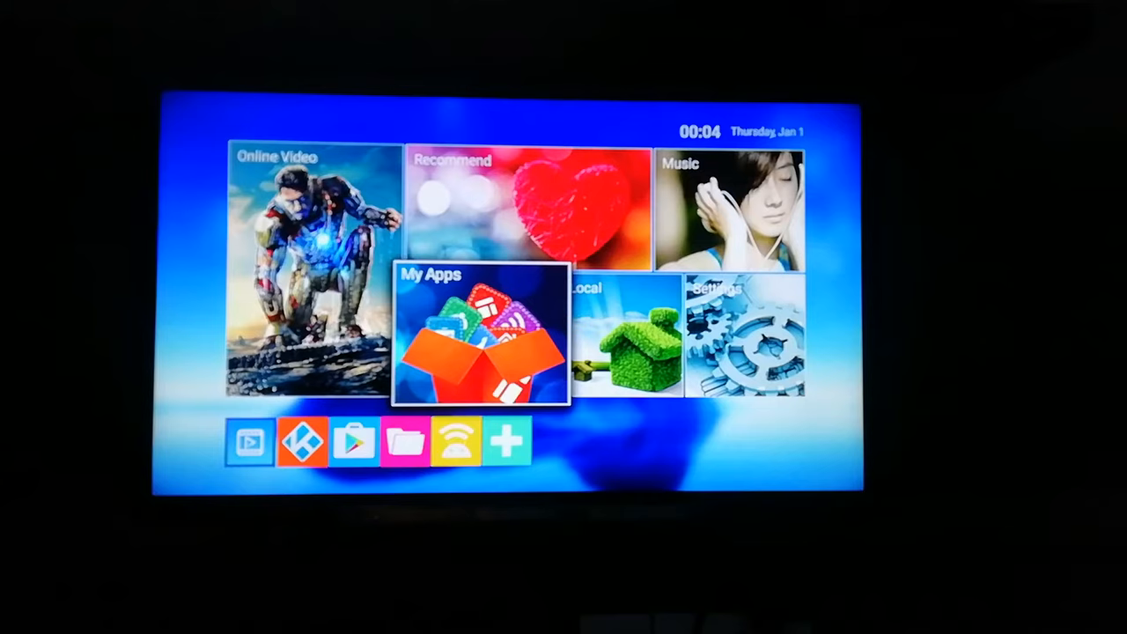
Open My Apps and launch the YouTube app.
left_click(479, 339)
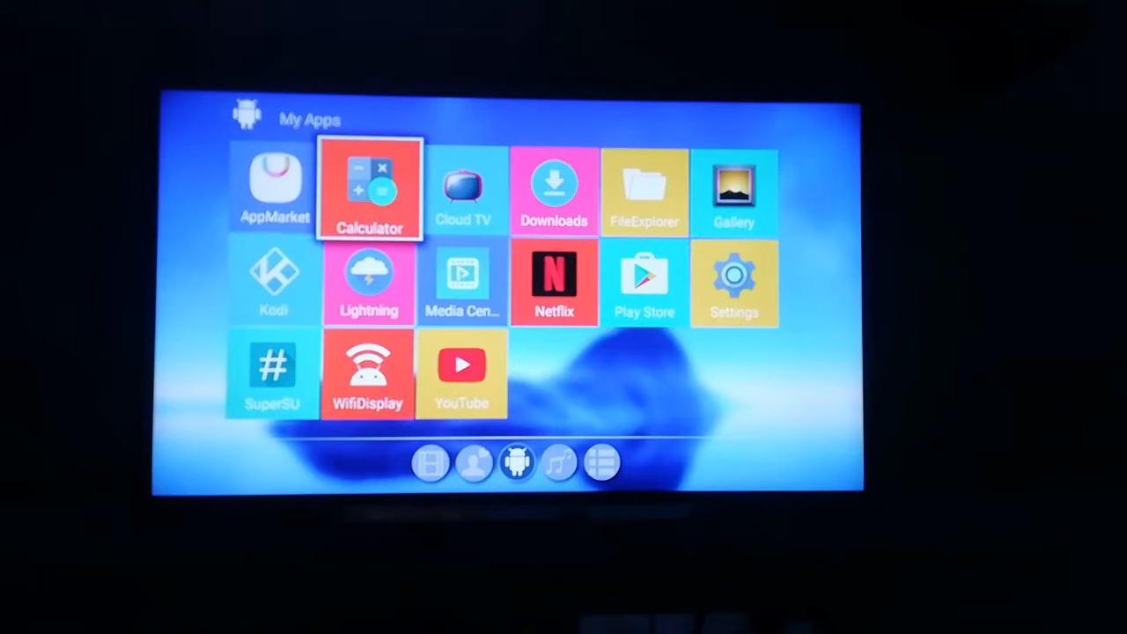
key("right")
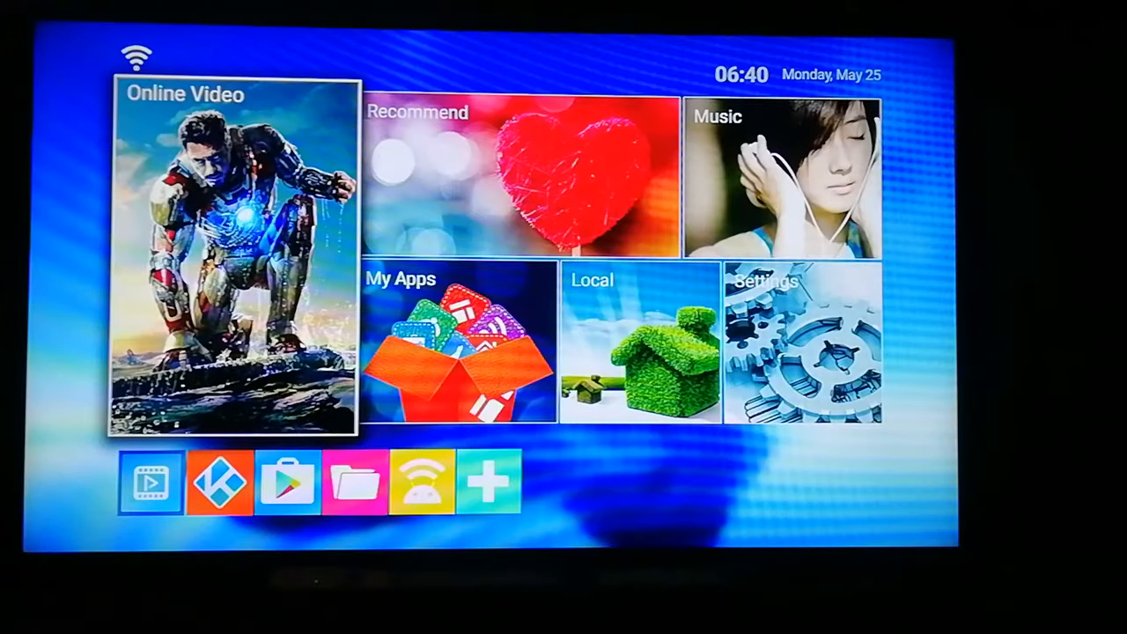
left_click(458, 352)
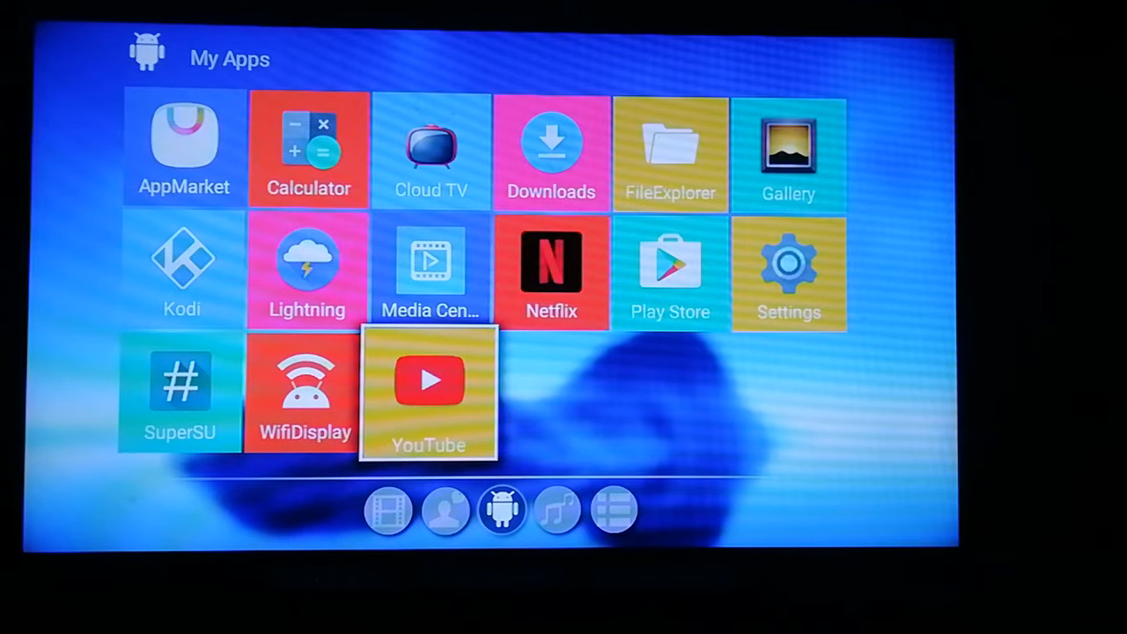
left_click(428, 387)
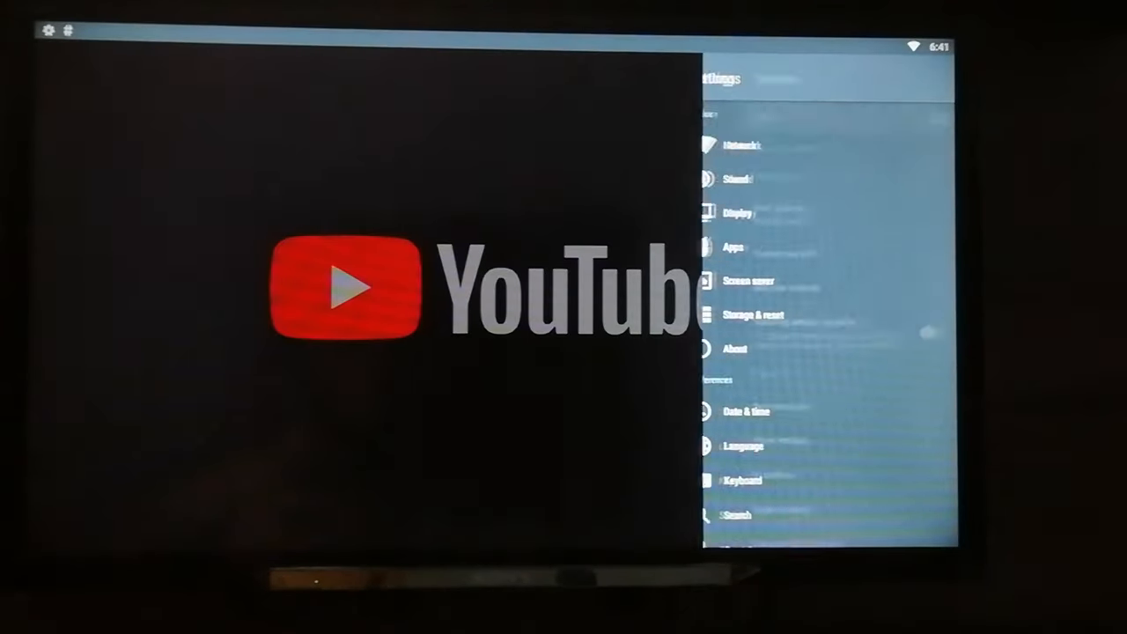
Bring up the system settings panel and check the Network connection settings.
left_click(742, 144)
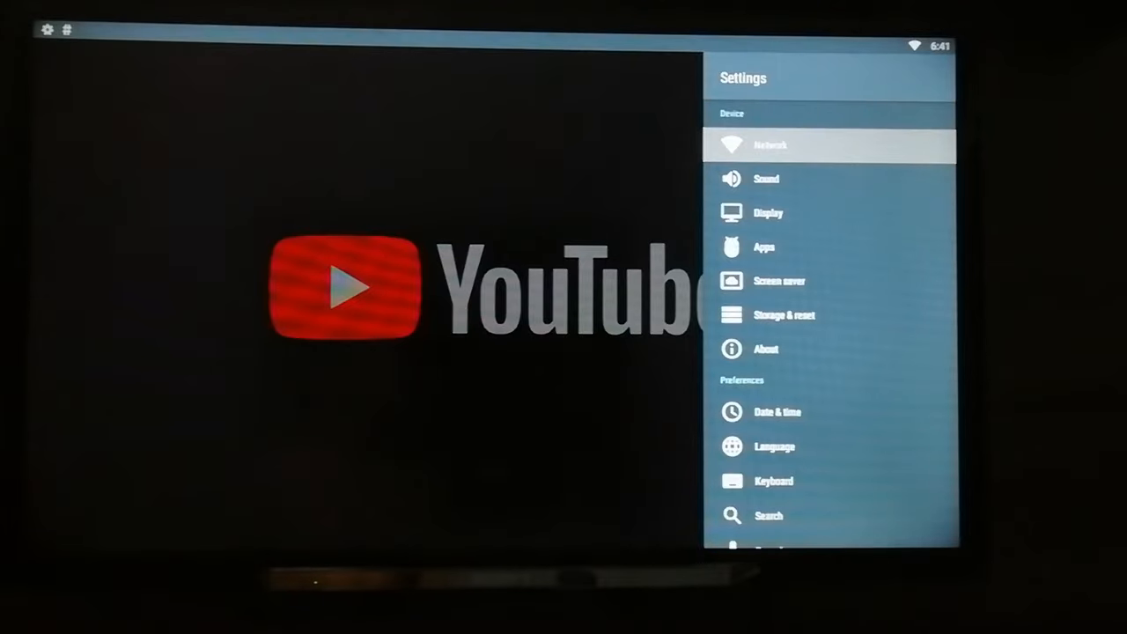
left_click(768, 144)
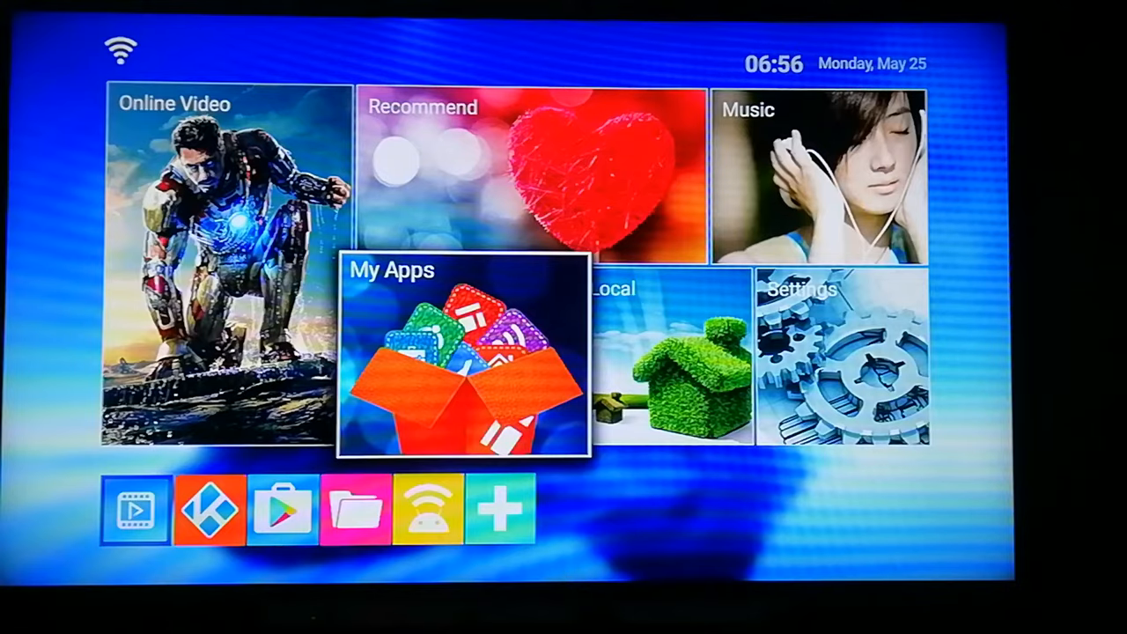
Open My Apps and launch Netflix.
left_click(464, 358)
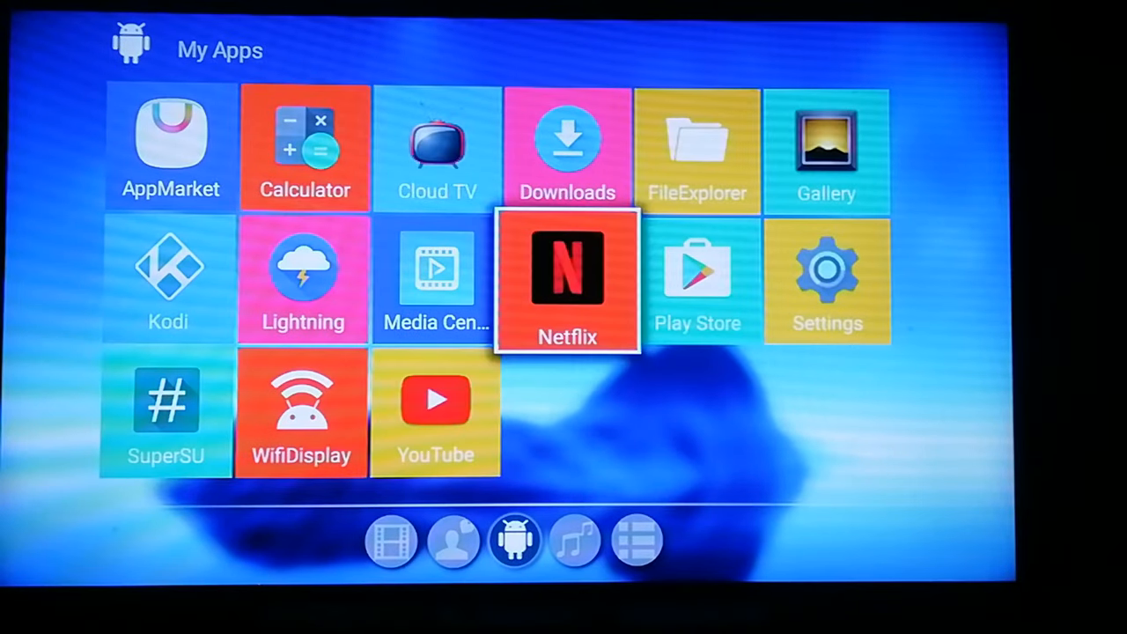
left_click(567, 282)
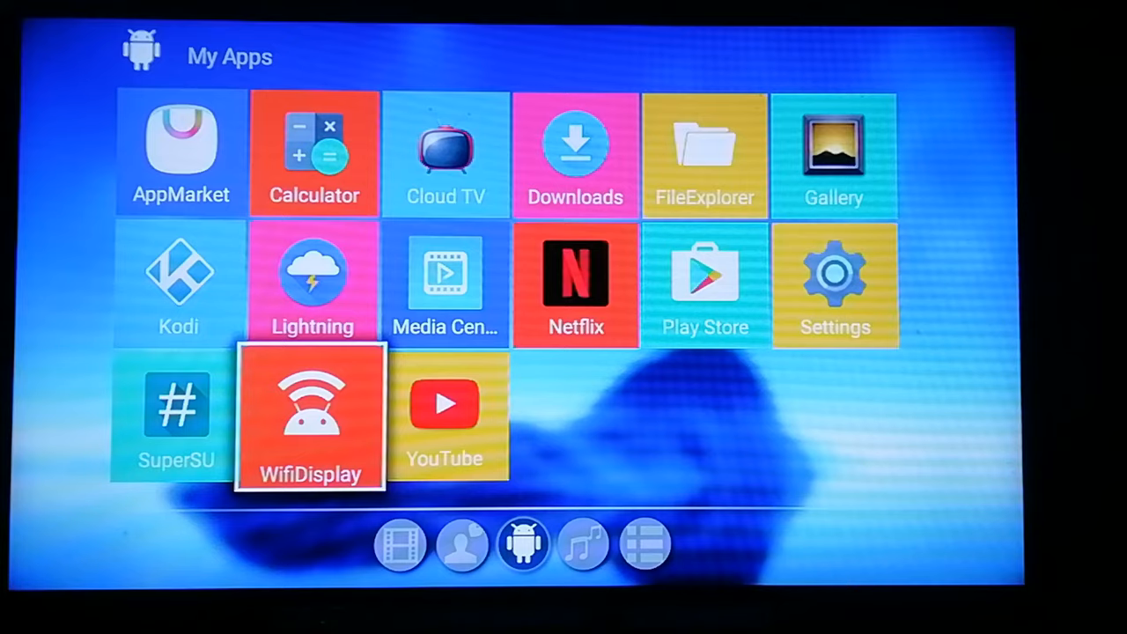
Launch WifiDisplay to search for sources, then open the Rename device dialog.
left_click(310, 414)
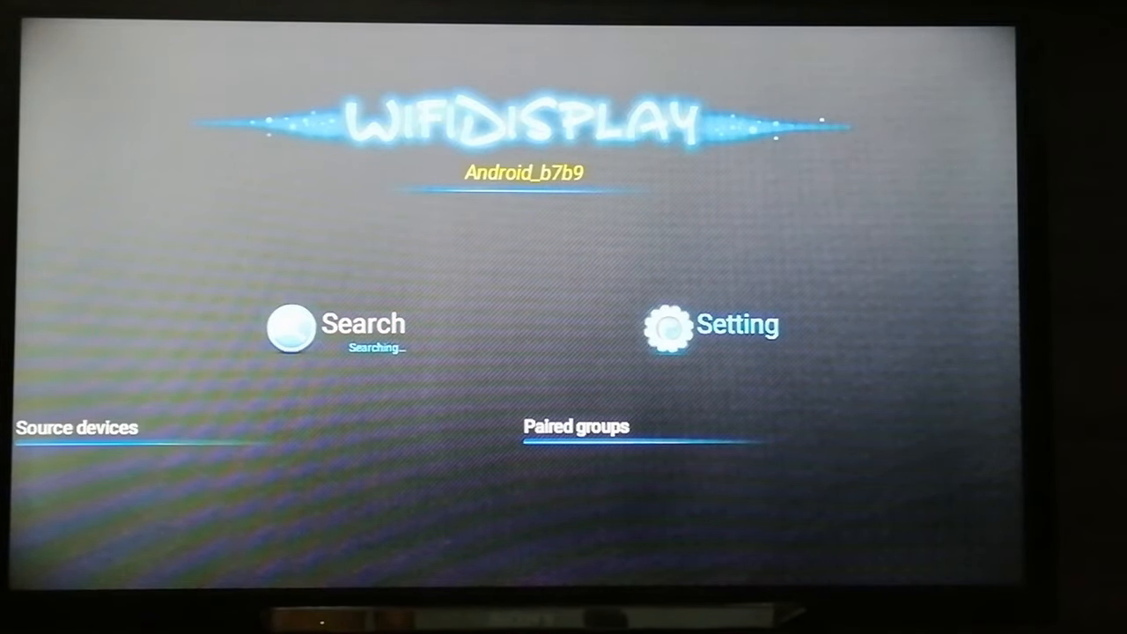
left_click(525, 172)
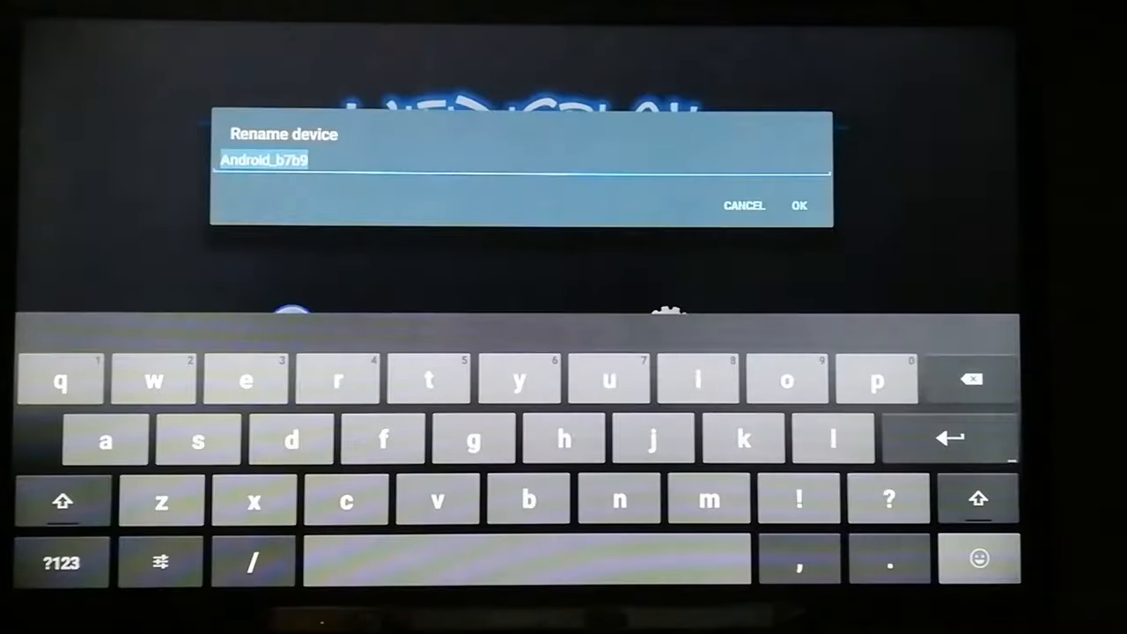